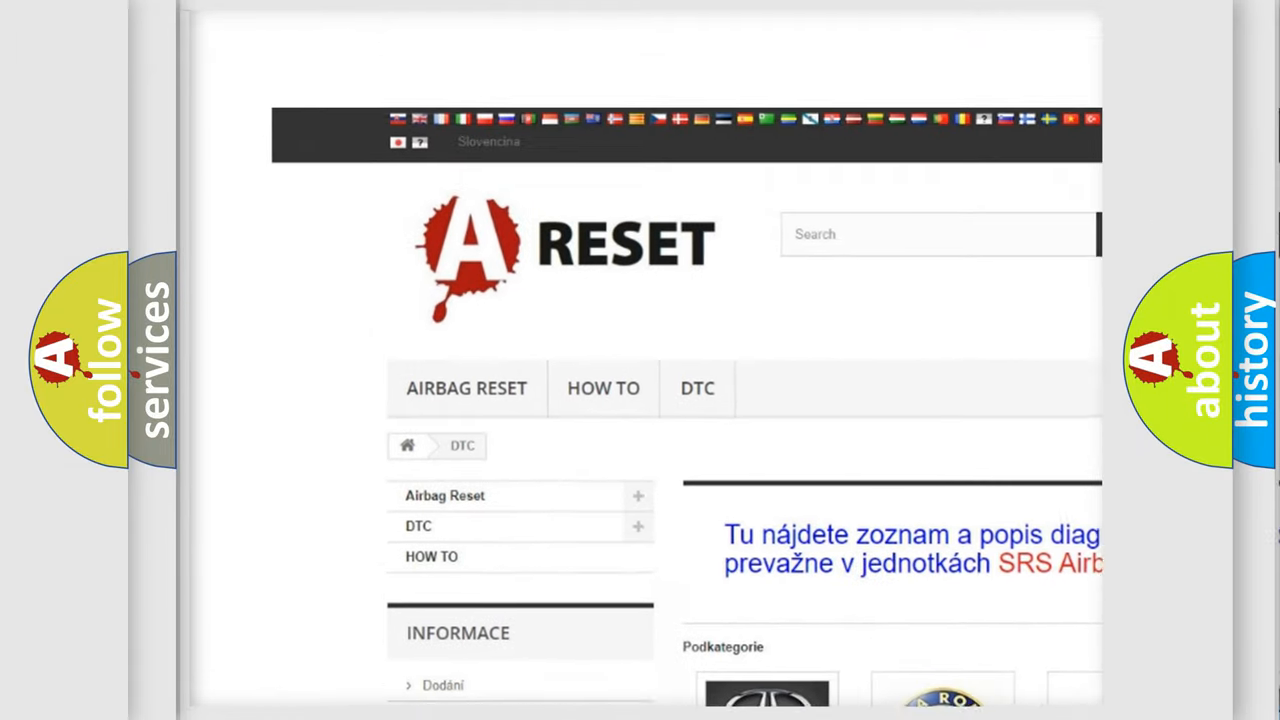
- Open the Alfa Romeo DTC list and scroll through the code subcategories from B0003-01
{"action": "scroll", "scroll_direction": "down", "scroll_amount": 3}
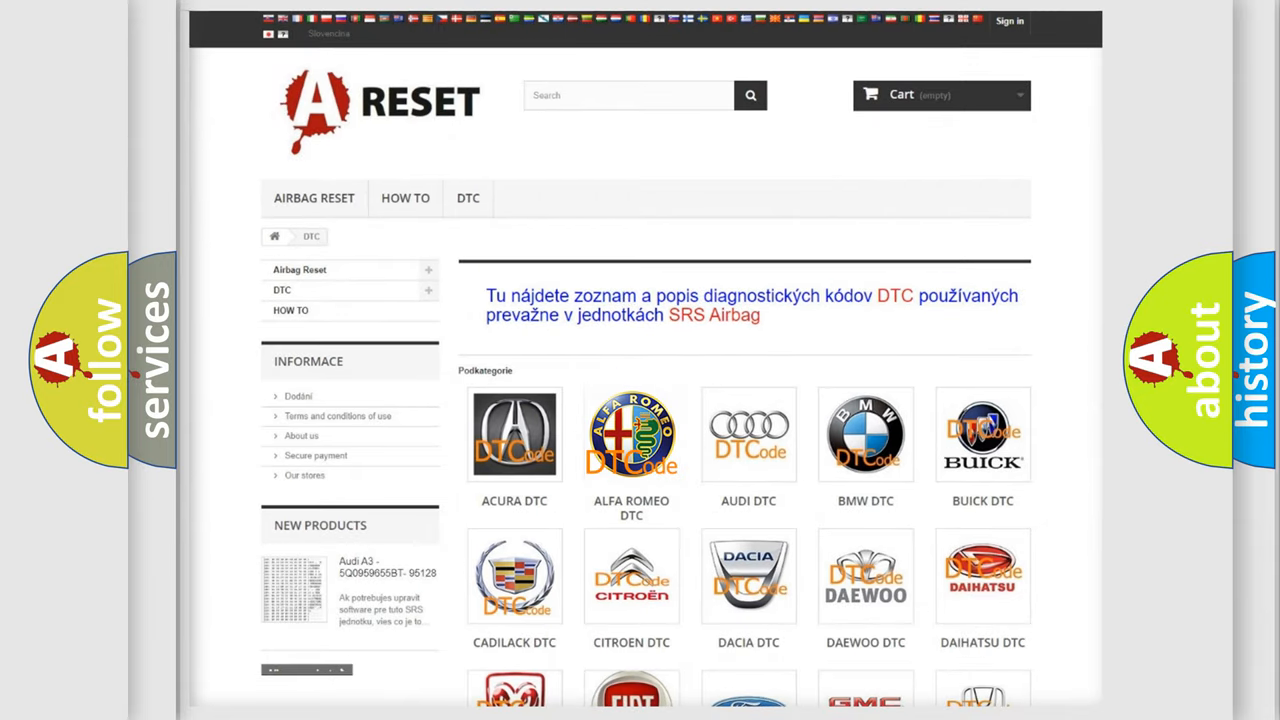
{"action": "left_click", "coordinate": [631, 434]}
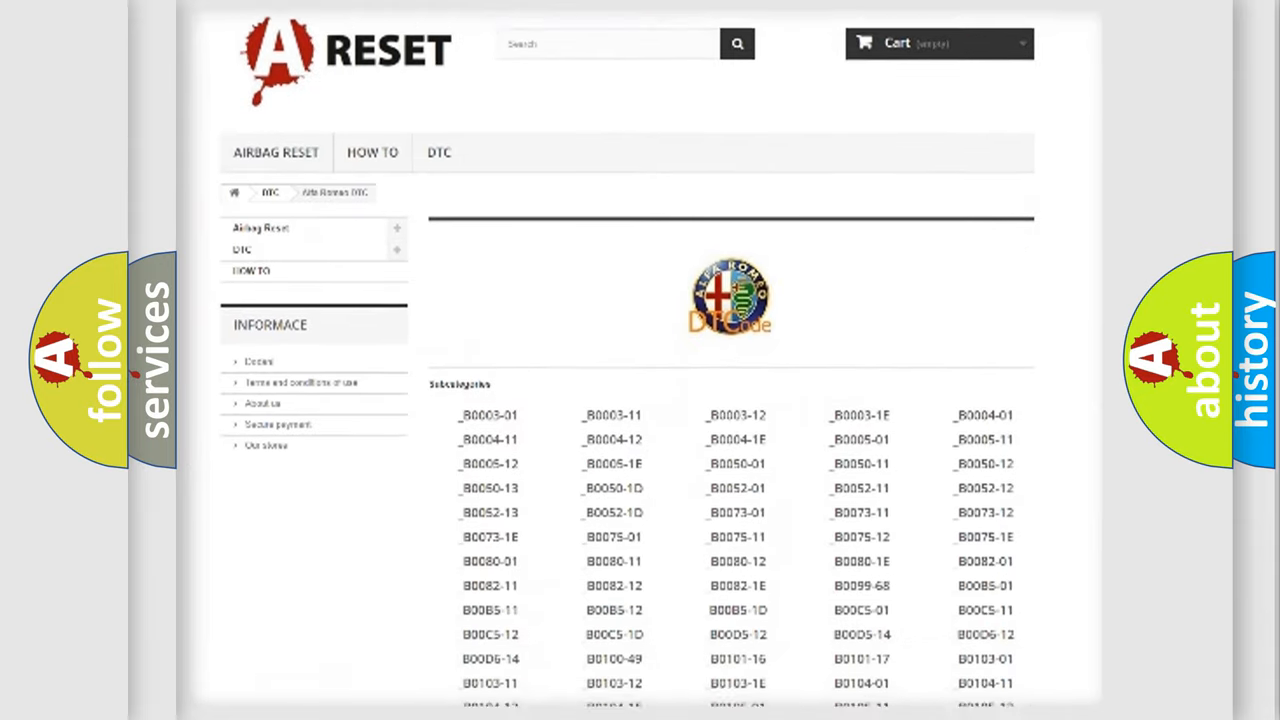
{"action": "scroll", "scroll_direction": "down", "scroll_amount": 3}
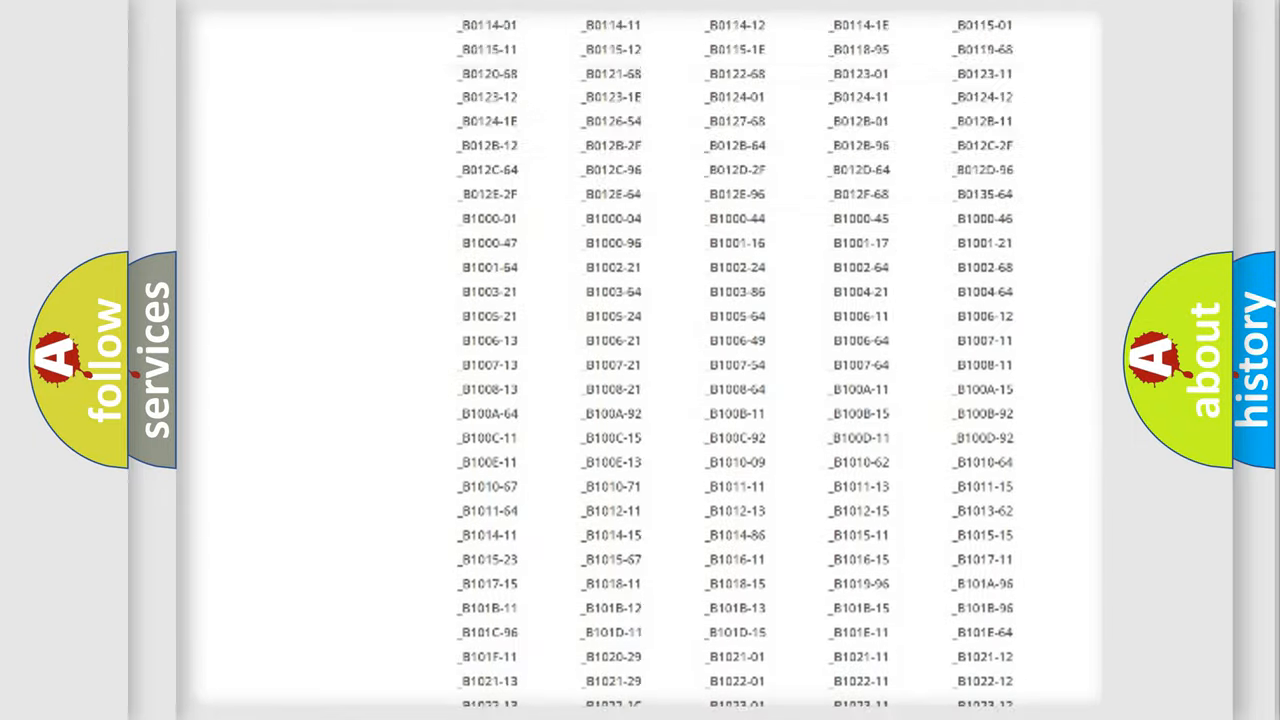
{"action": "scroll", "scroll_direction": "up", "scroll_amount": 3}
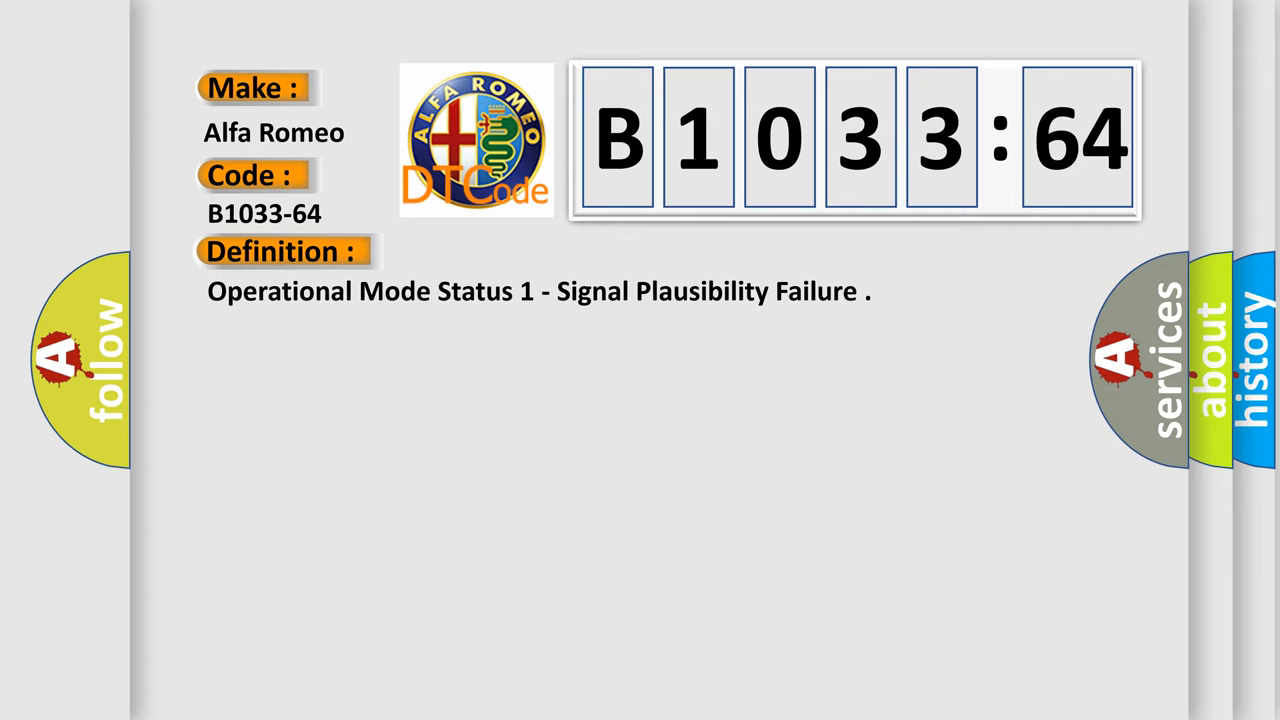
- Reveal the B1033-64 description: RF Hub detects voltage below 10.0 volts over 15 seconds
{"action": "left_click", "coordinate": [520, 251]}
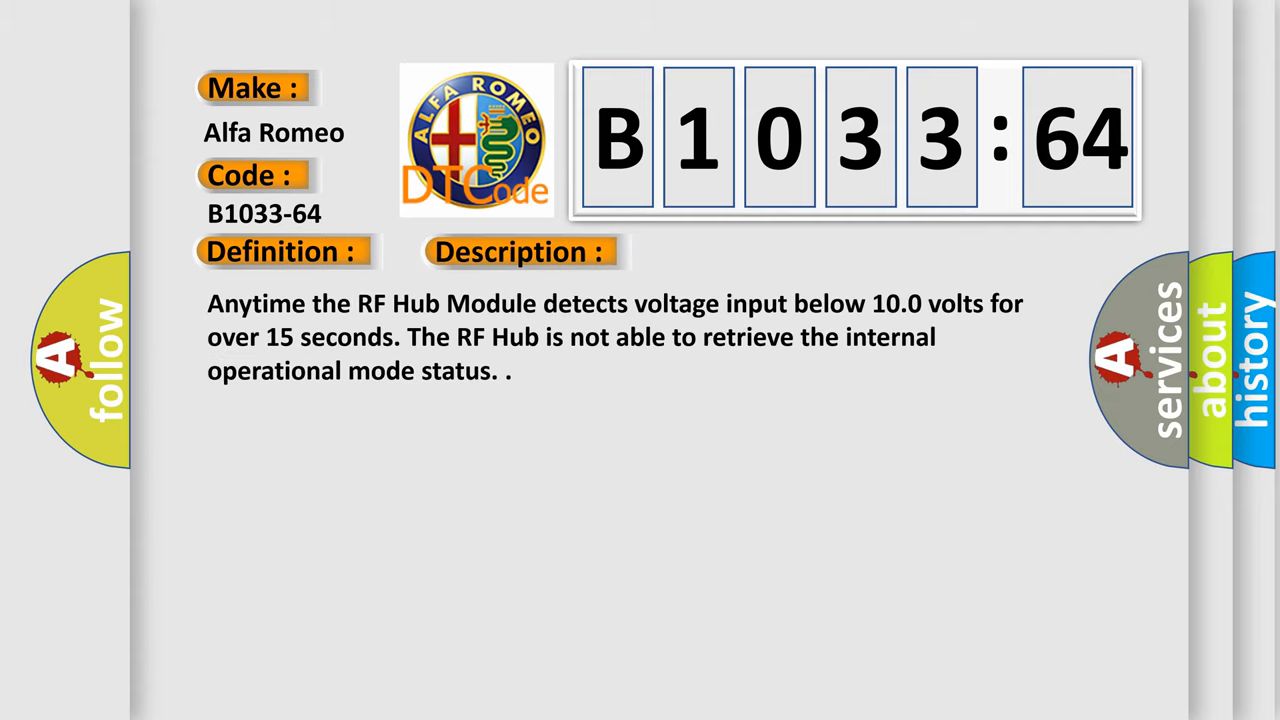